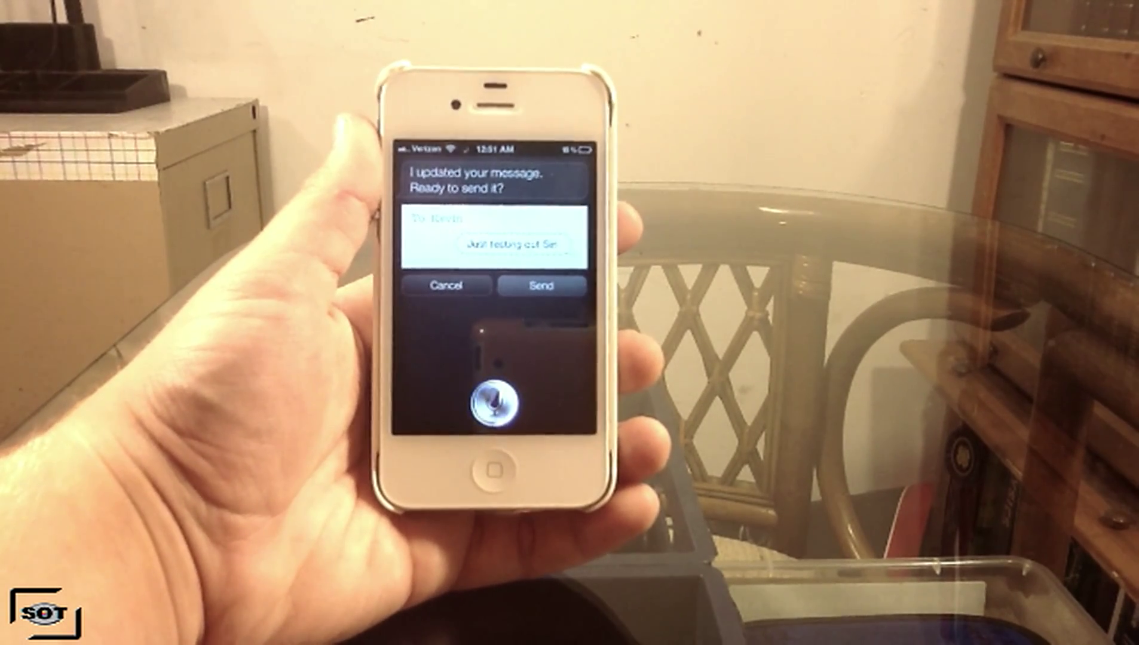
- Confirm and send the text message 'Just testing out Siri' to the contact
click(539, 285)
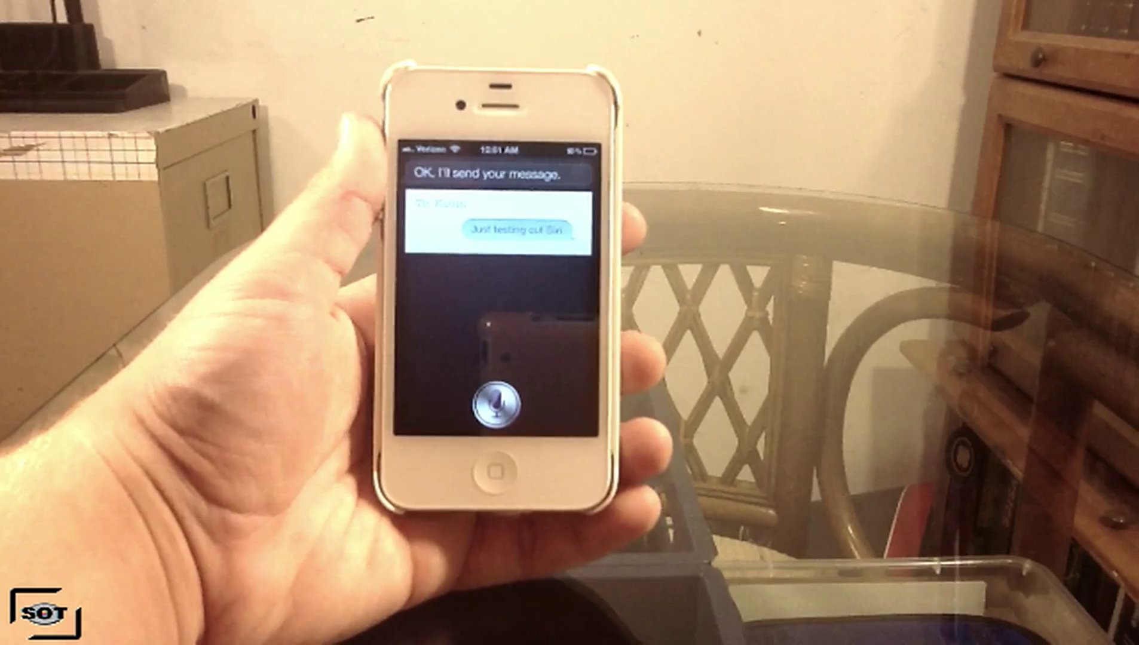